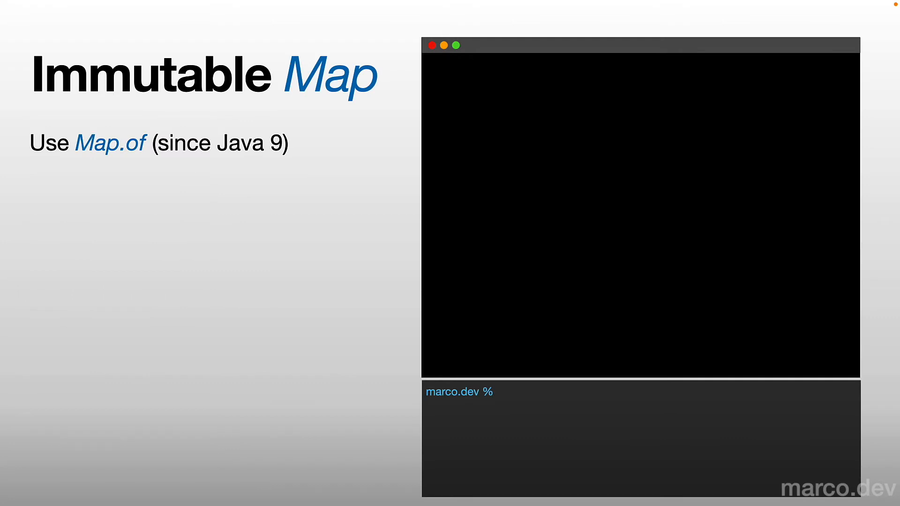
Step: Animate the Map<Integer, String> testMap = Map.of(1, "One", 2, "Two") code line
text(Map)
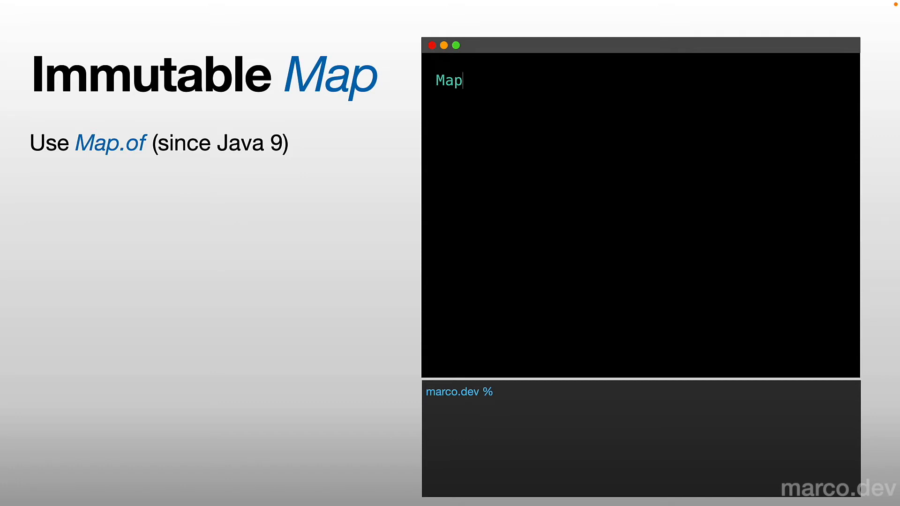
text(<Integer, String> t)
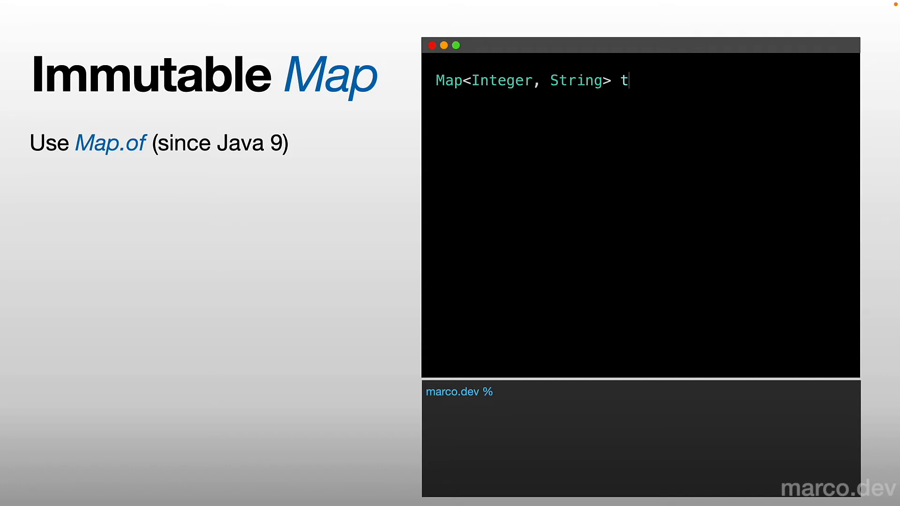
text(estMap = Map.of(1, "One)
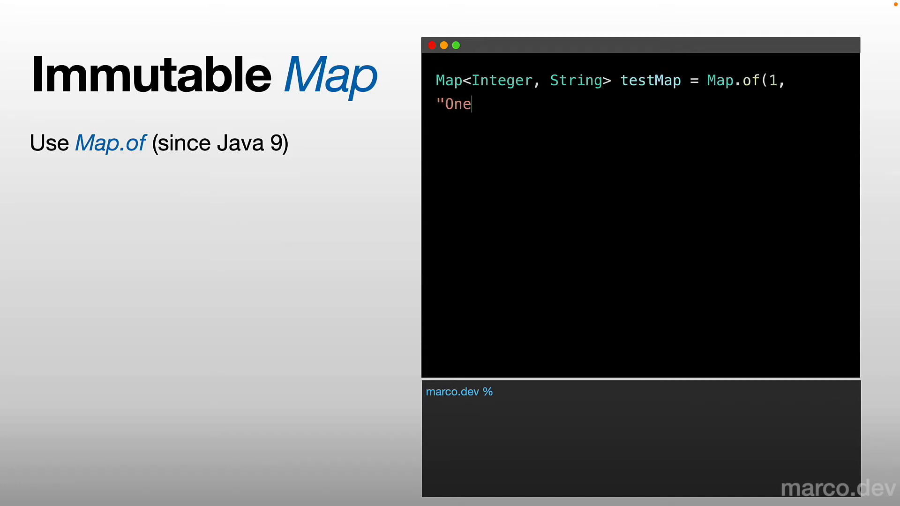
text(", 2, "Two");)
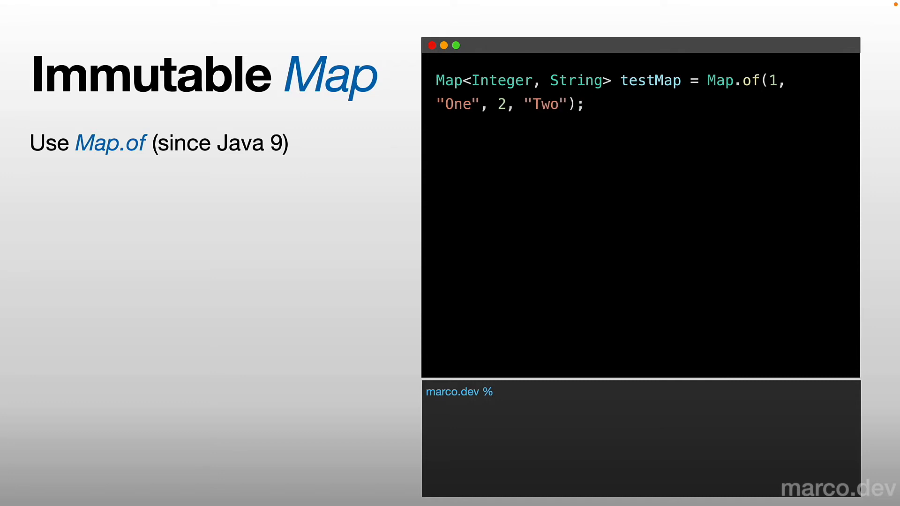
Step: Reveal the getClass().getName() and testMap println lines with console output and bullets
text(System.)
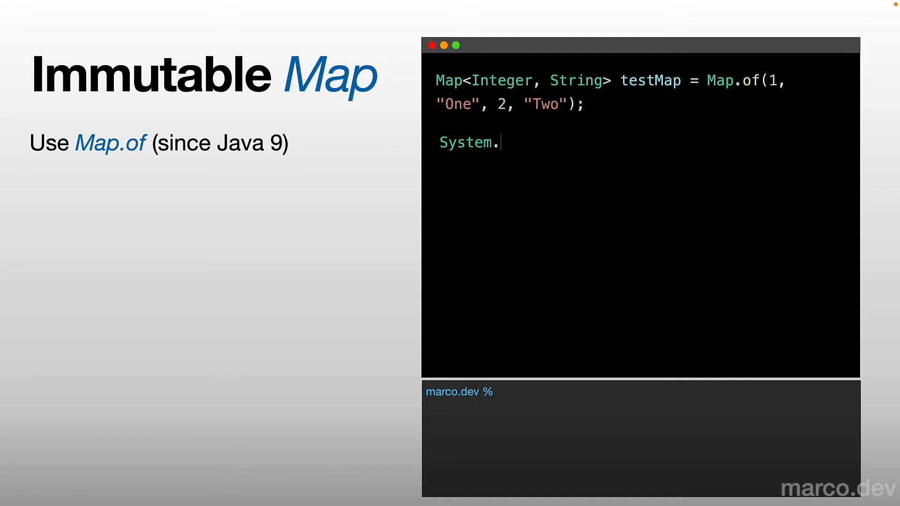
text(out.println(testMap.getClass().getName());)
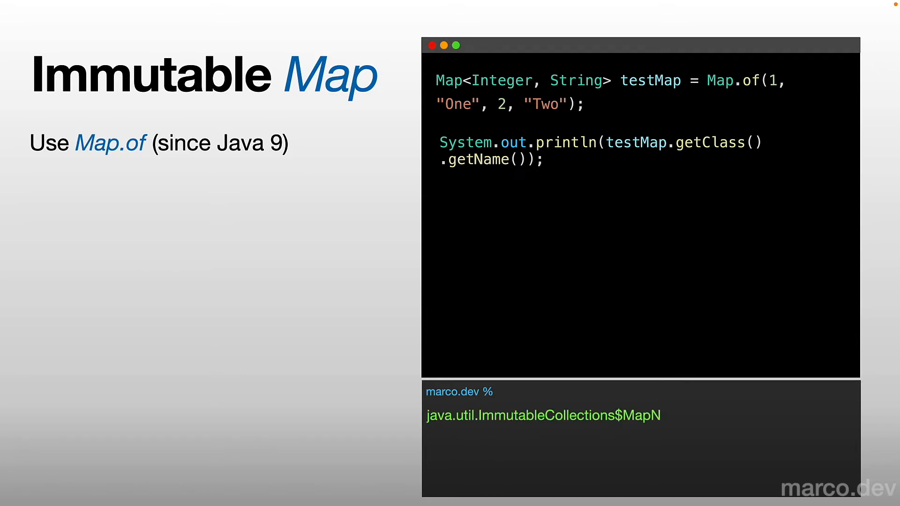
text(System)
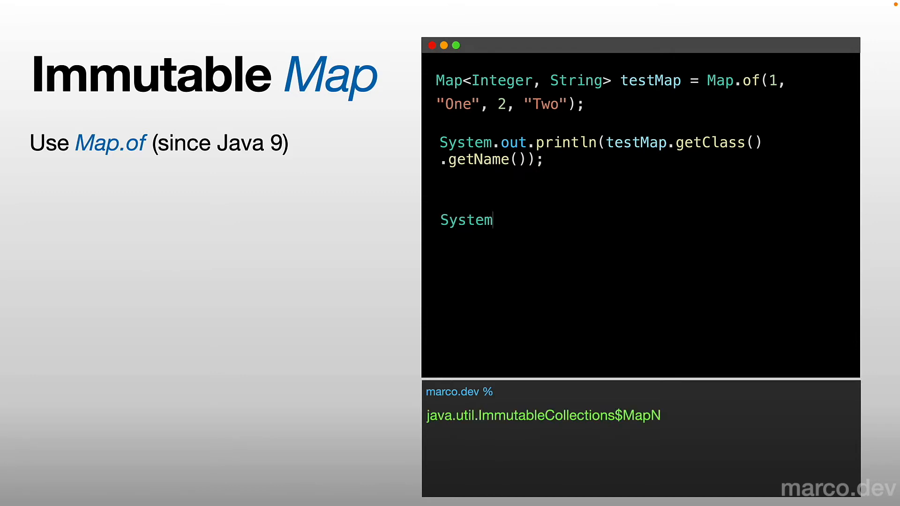
text(.out.println(testMap);)
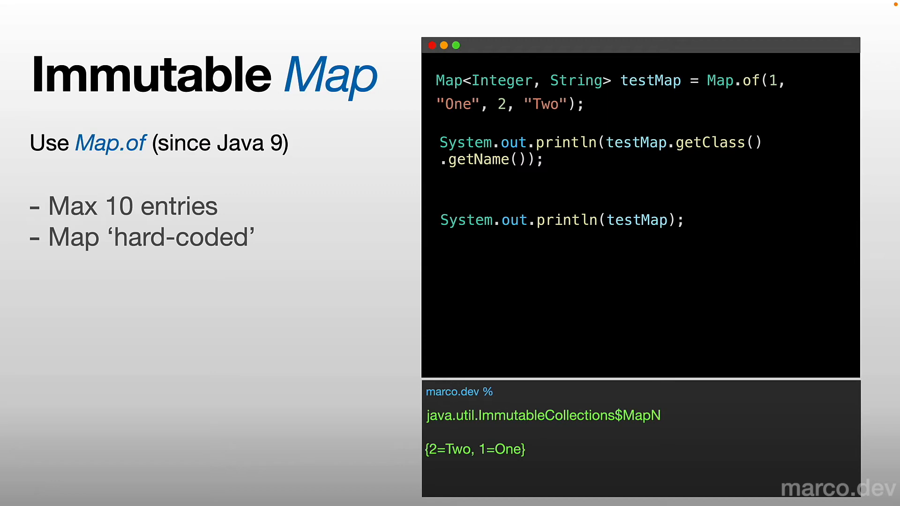
key(right)
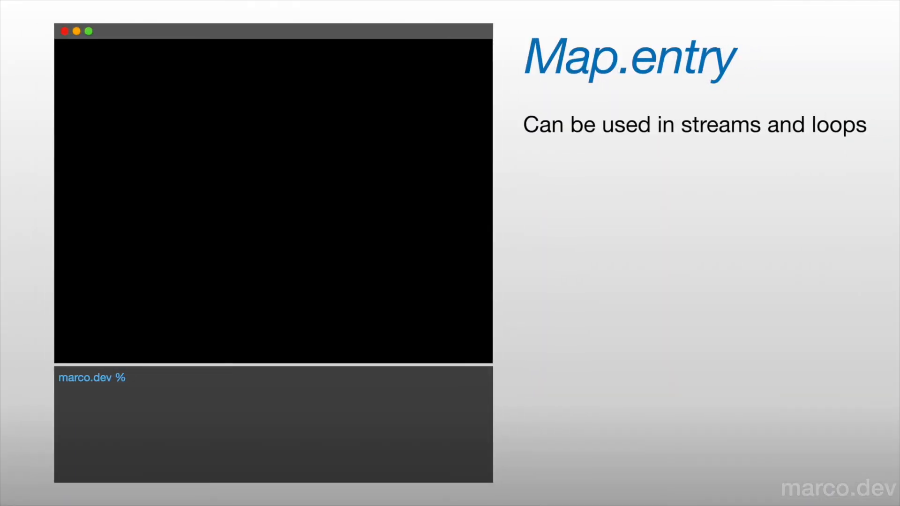
Step: Reveal the static Map.entry import, ofEntries code and println lines printing ImmutableCollections$MapN
text(import static java.util.Map.entry;)
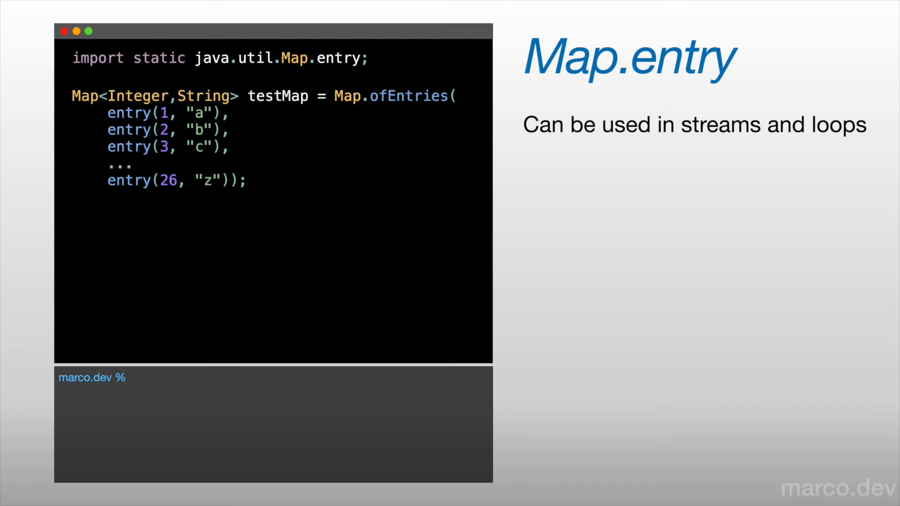
text(System.out.println(testMap.getClass()
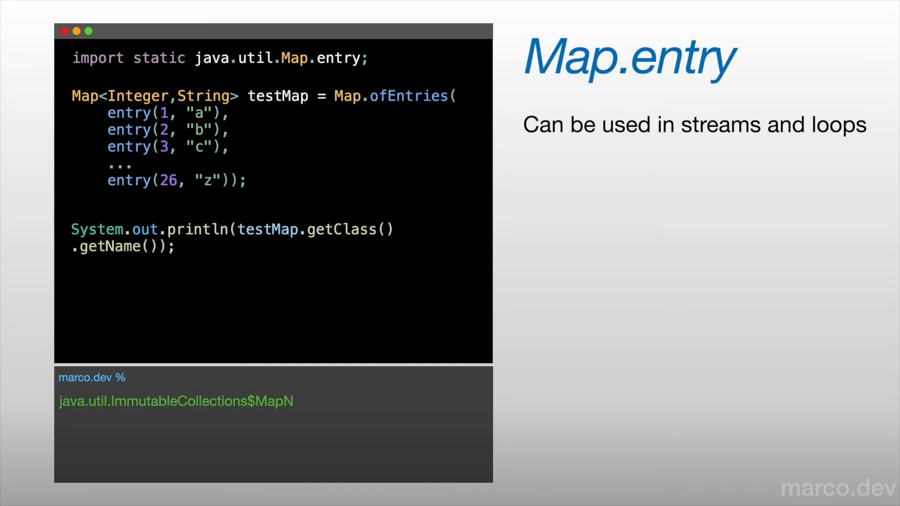
text(System.out.)
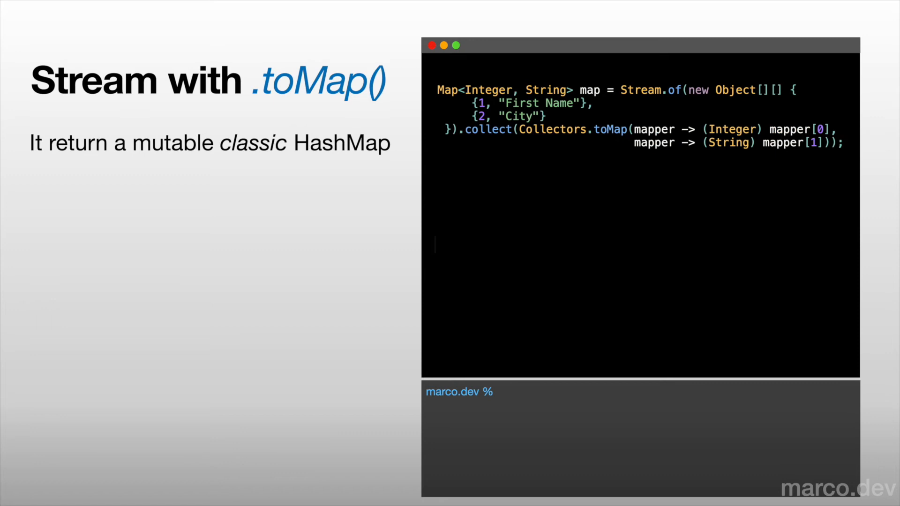
Step: Reveal println(map.getClass().getName()) and println(map), printing java.util.HashMap in the console
text(System.out.println(map.getClass().g)
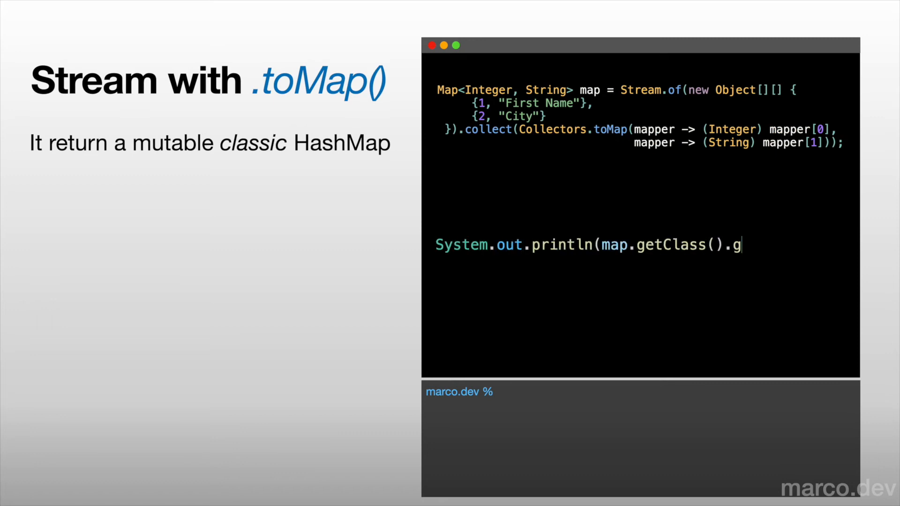
text(etName());)
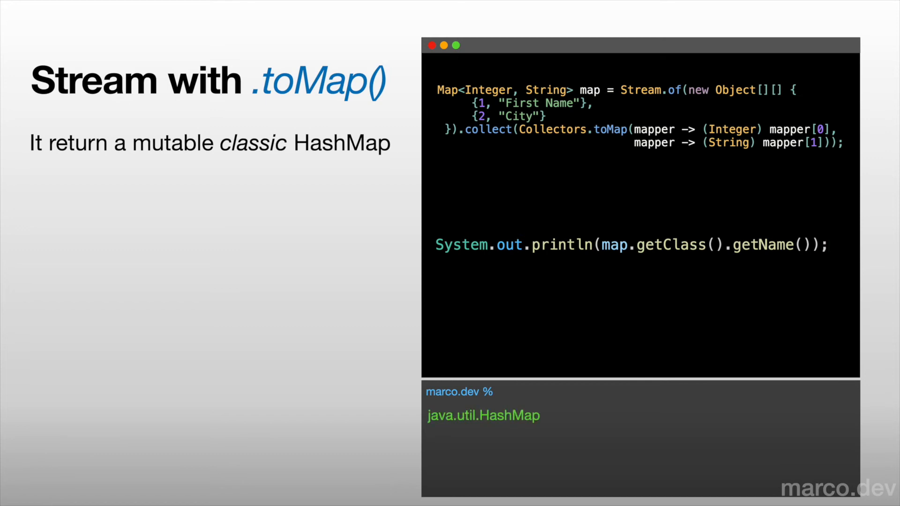
text(System.out.p)
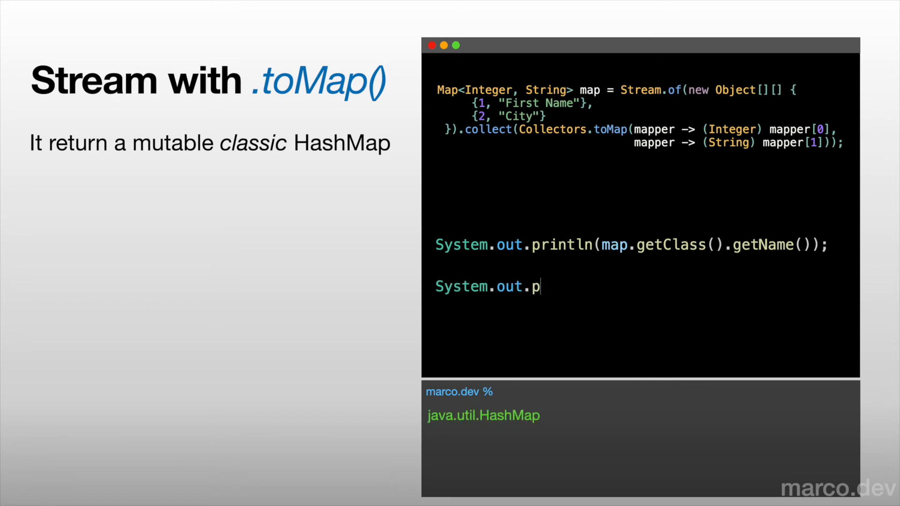
text(rintln(map);)
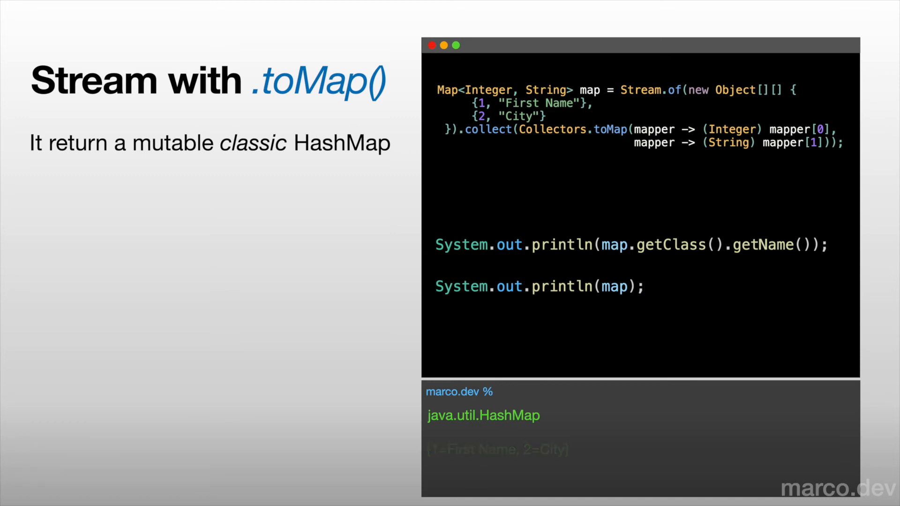